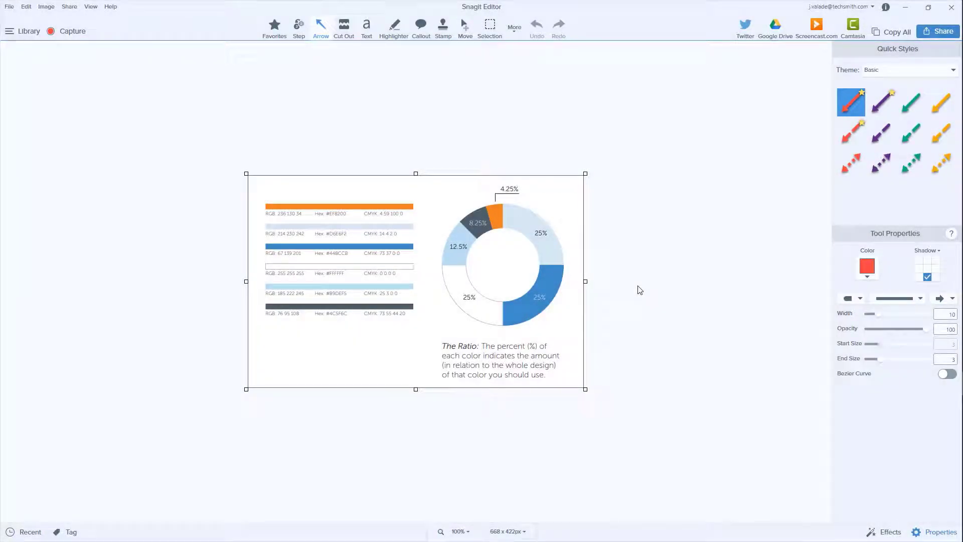
pyautogui.moveTo(651, 283)
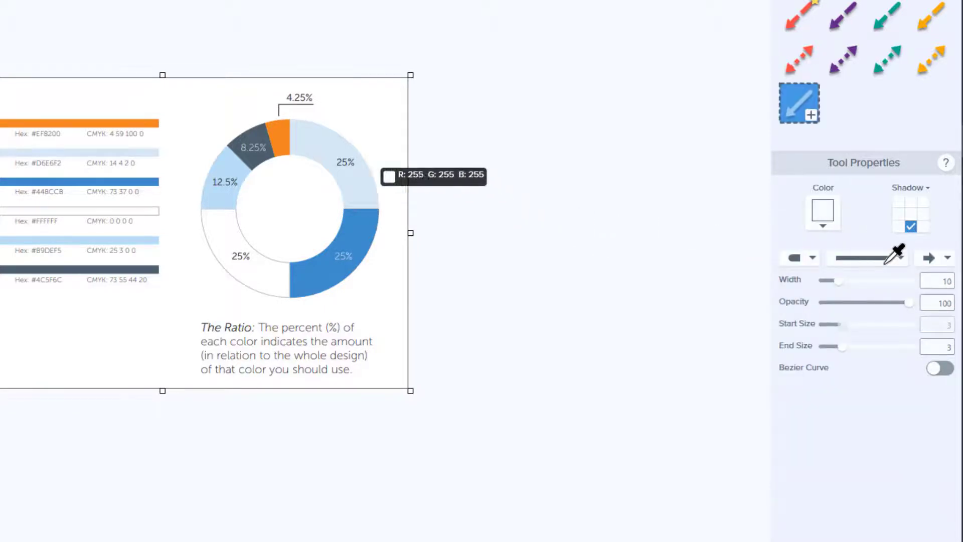
# Sample the arrow colour from the donut chart's orange 4.25% slice with the eyedropper
pyautogui.click(286, 122)
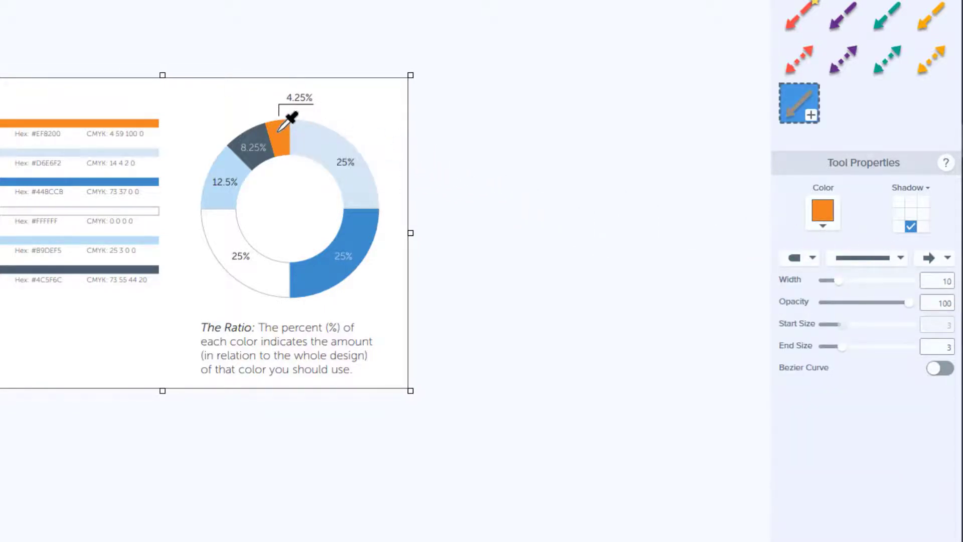
pyautogui.moveTo(737, 120)
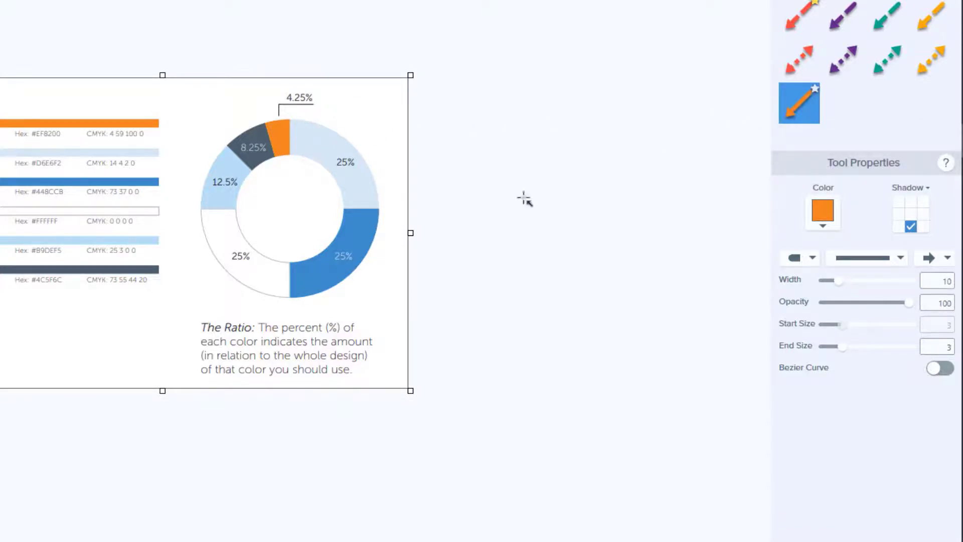
# Draw an orange arrow from the lower left toward the donut chart's 25% slice
pyautogui.moveTo(46, 342); pyautogui.dragTo(202, 277)
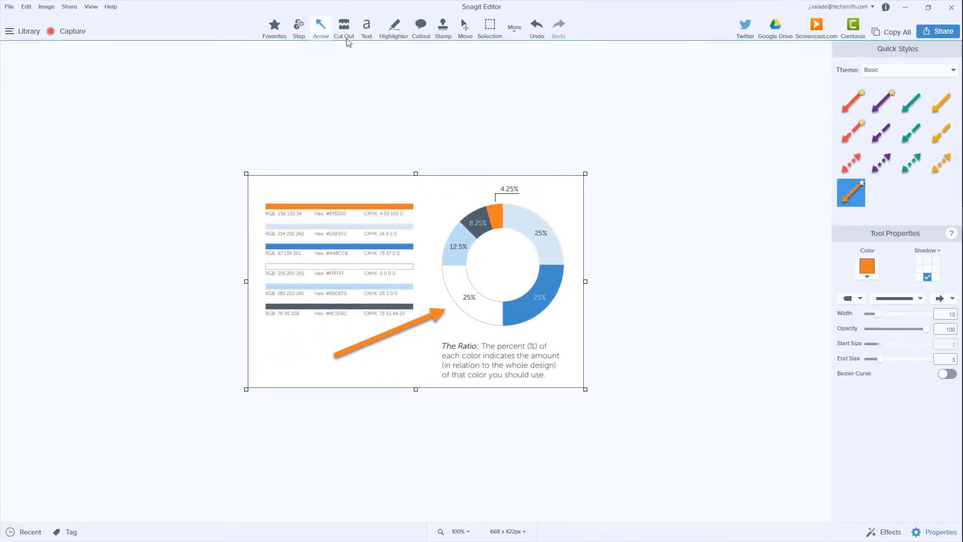
pyautogui.click(366, 26)
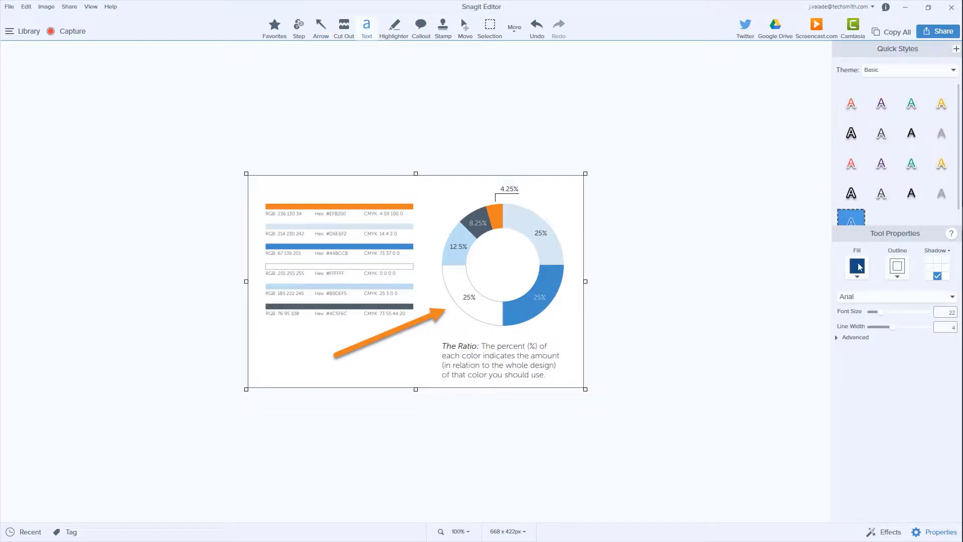
# Reveal the fill colour picker for the Text tool, currently dark blue
pyautogui.click(856, 267)
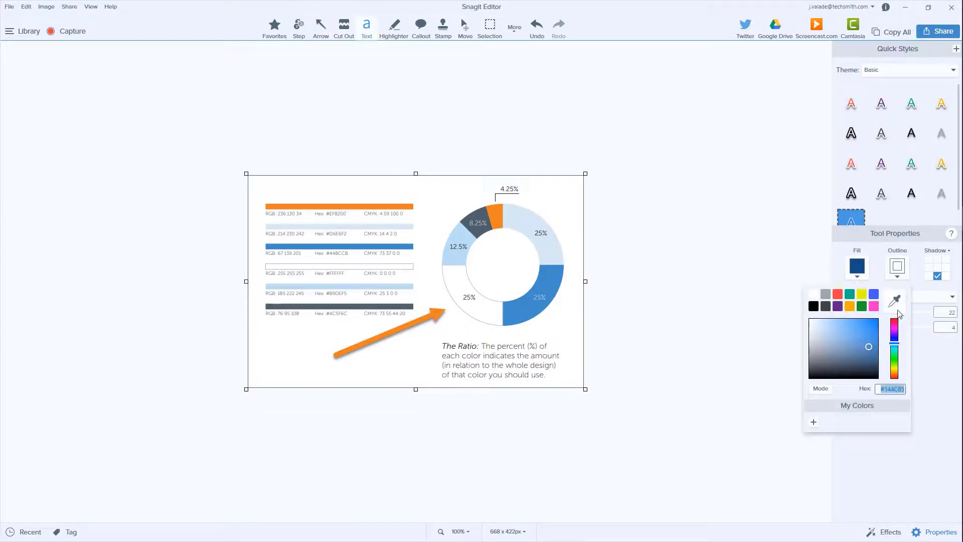